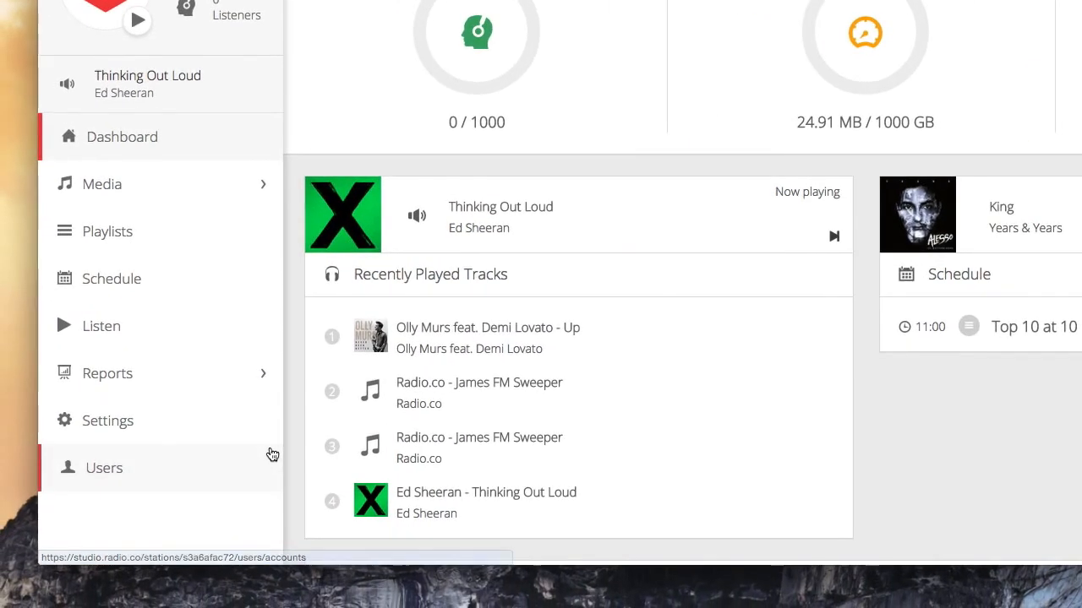
# - Open Users and show the Roles list: Station Manager, Music Controller and DJ
pyautogui.click(104, 467)
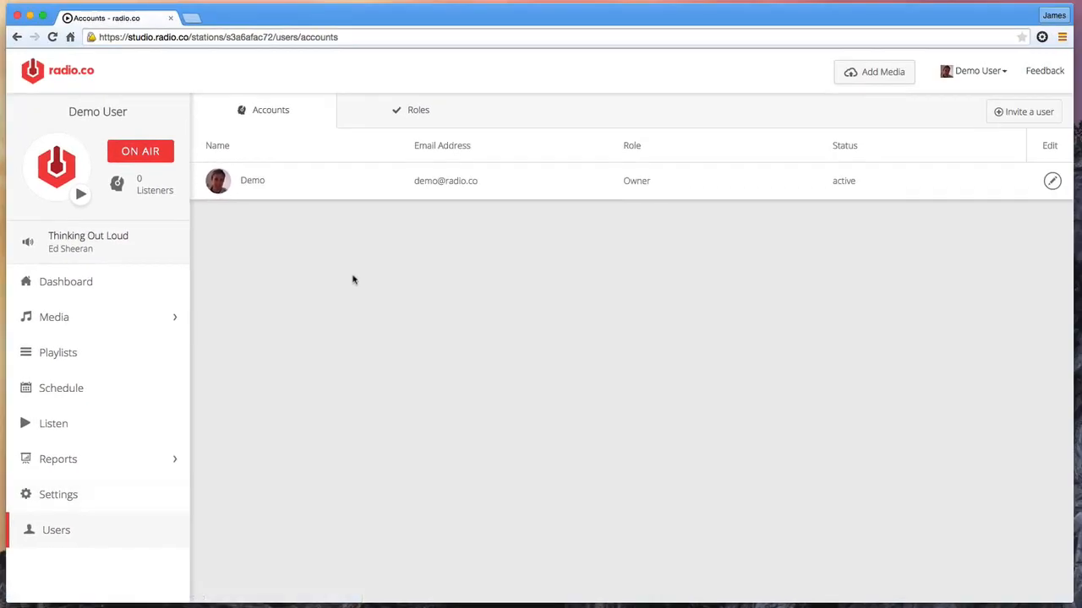
pyautogui.click(418, 110)
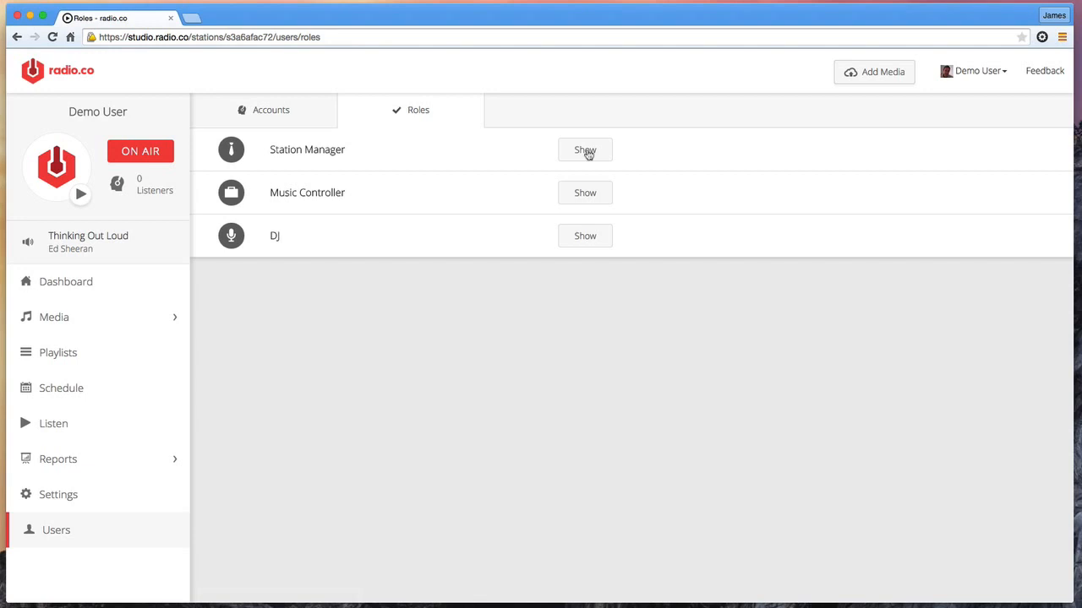
# - Review the Station Manager and Music Controller role permissions
pyautogui.click(584, 149)
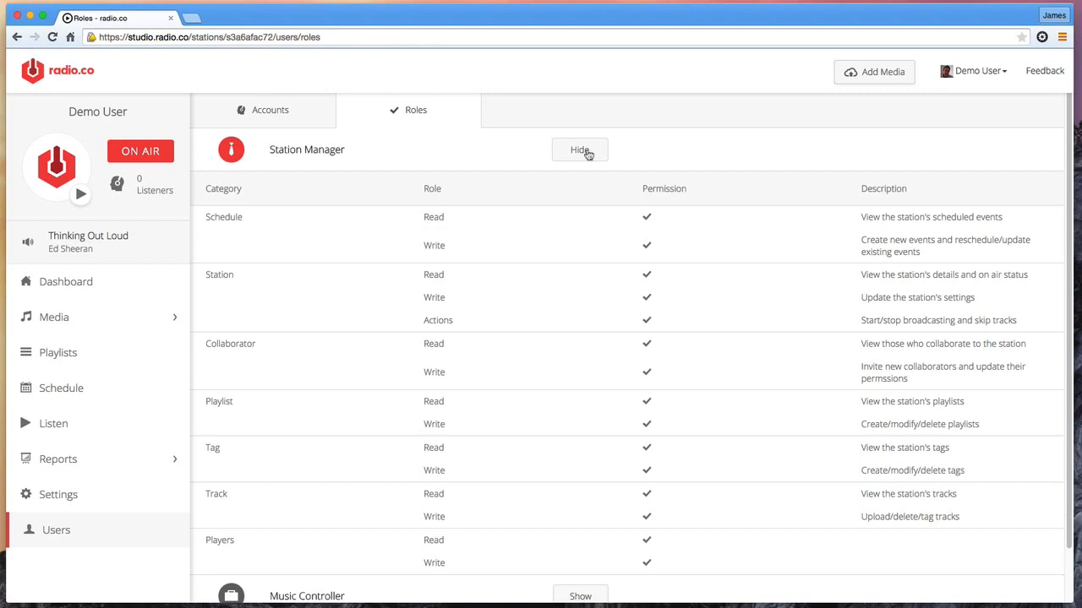
pyautogui.click(579, 149)
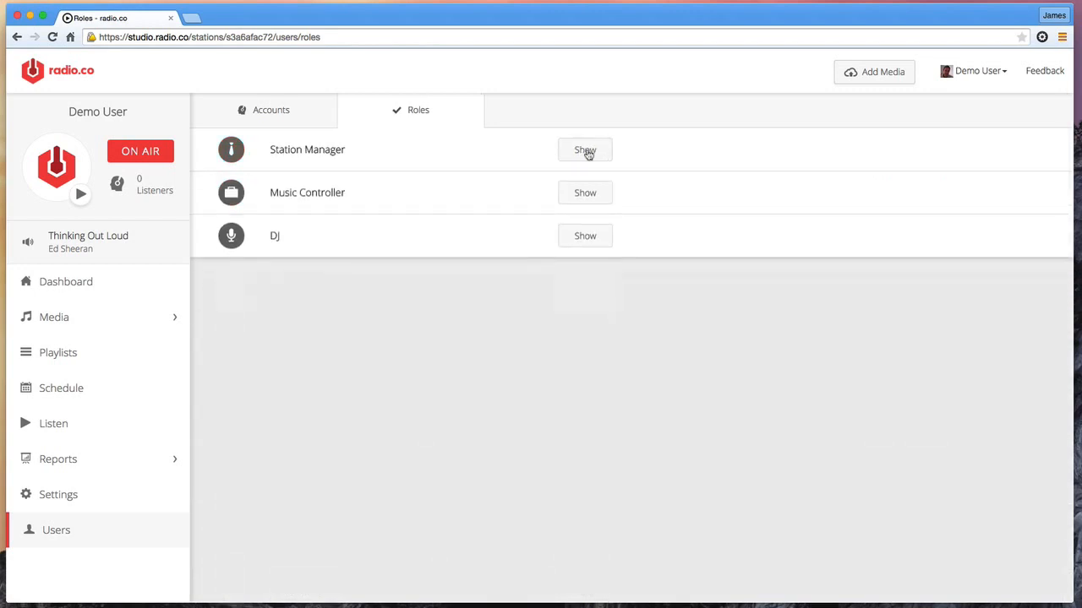
pyautogui.click(585, 193)
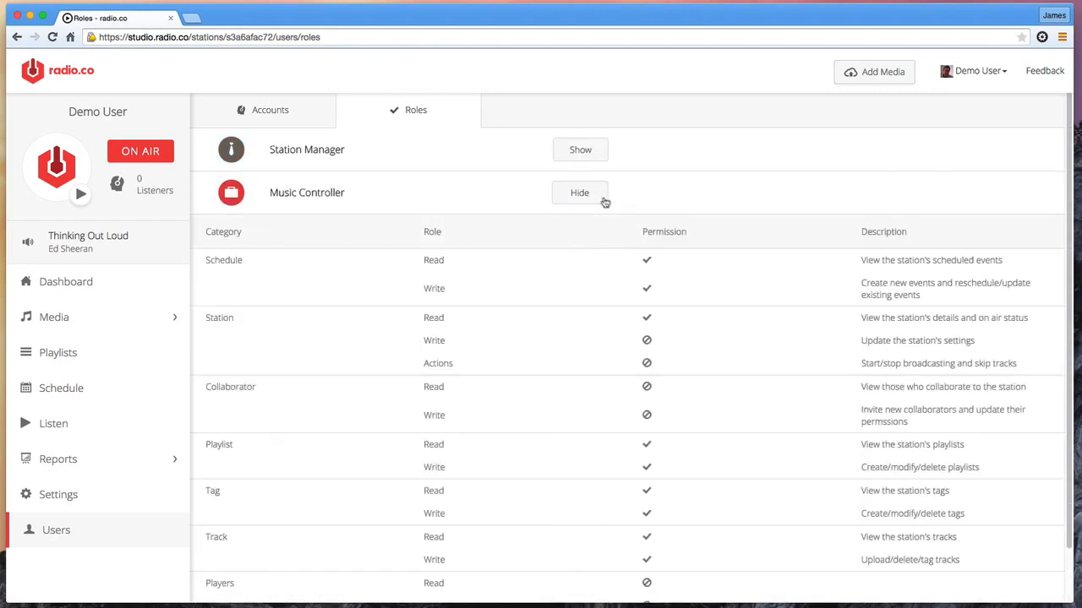
pyautogui.scroll(-3)
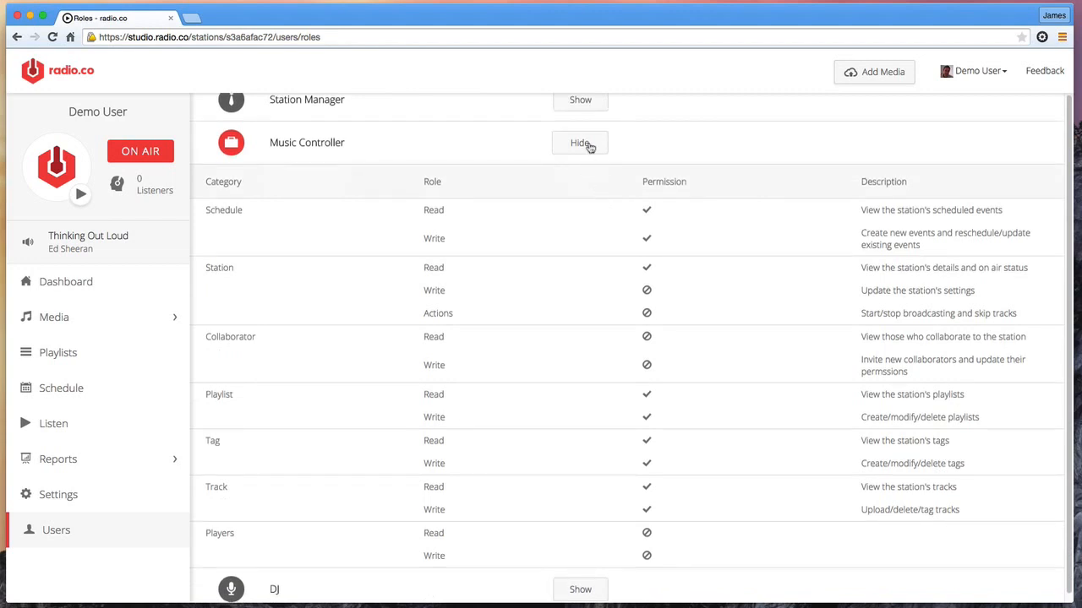
pyautogui.click(580, 142)
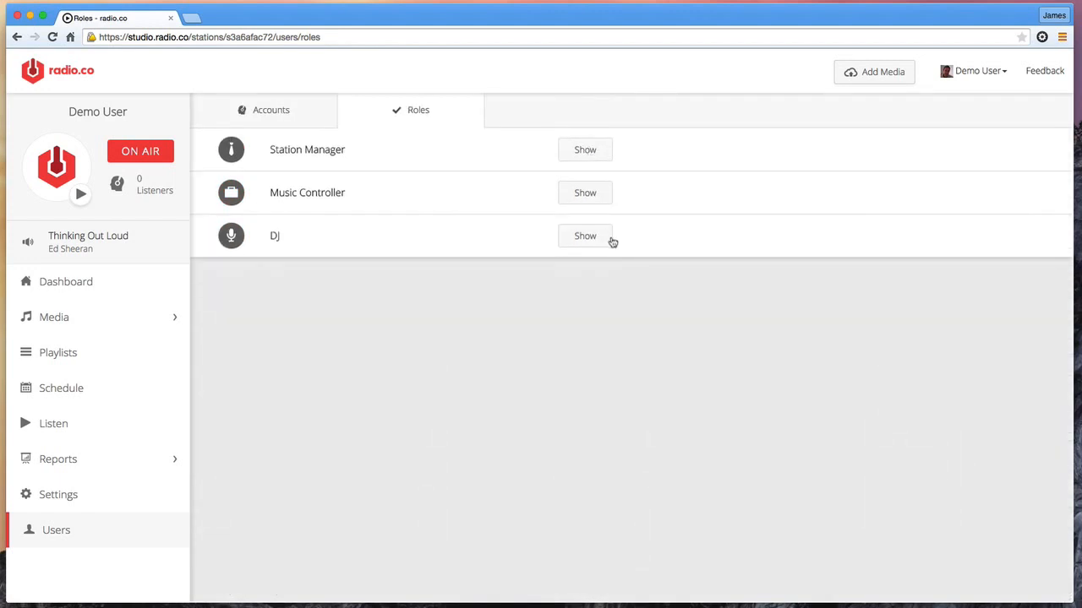
# - Review the DJ role's permissions, then return to the Accounts list
pyautogui.click(585, 236)
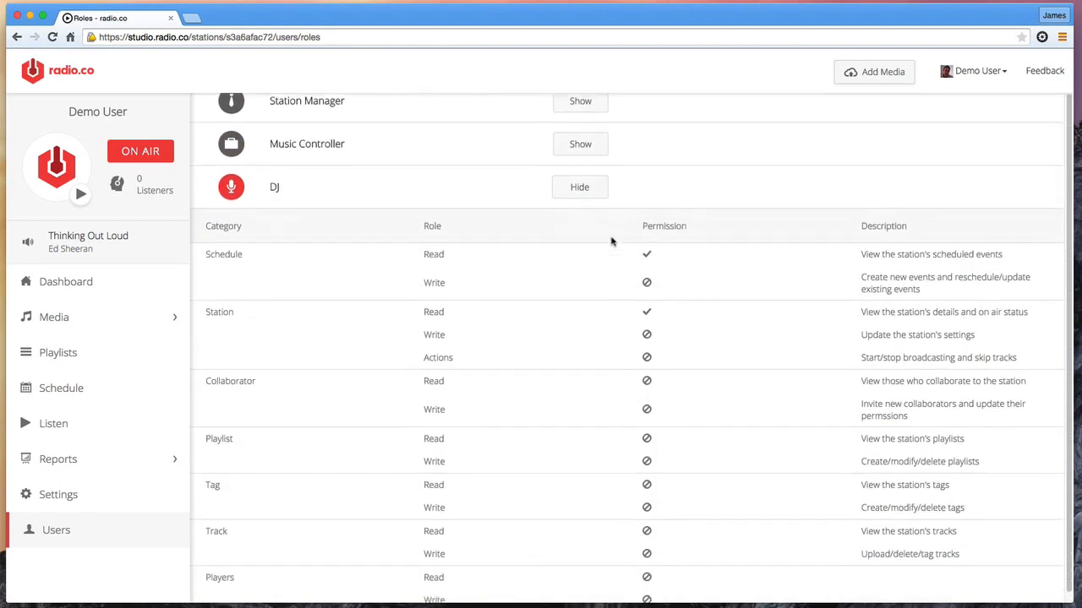
pyautogui.scroll(-3)
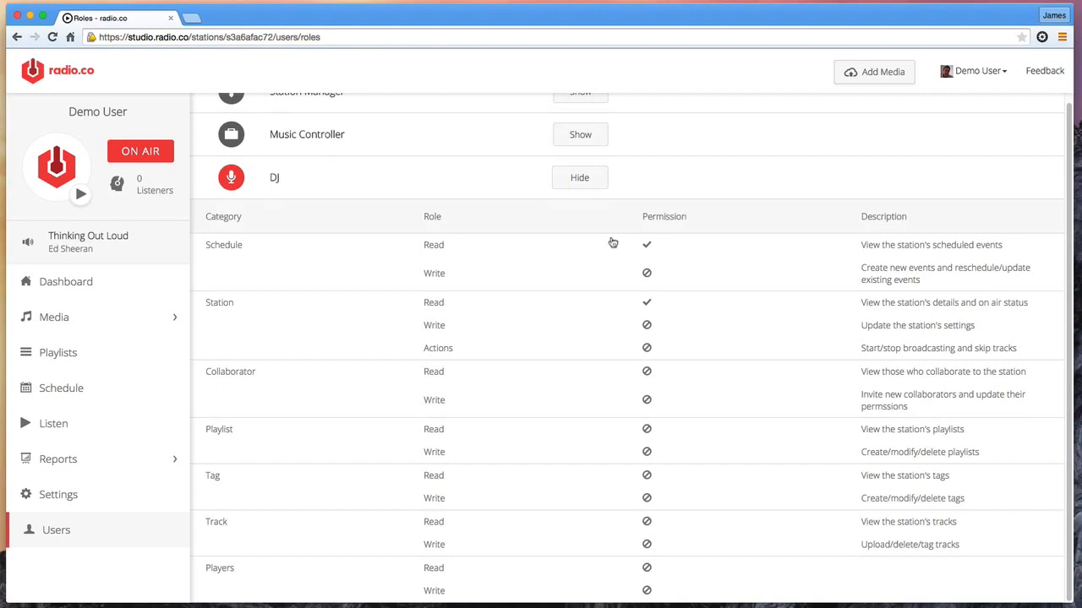
pyautogui.click(580, 177)
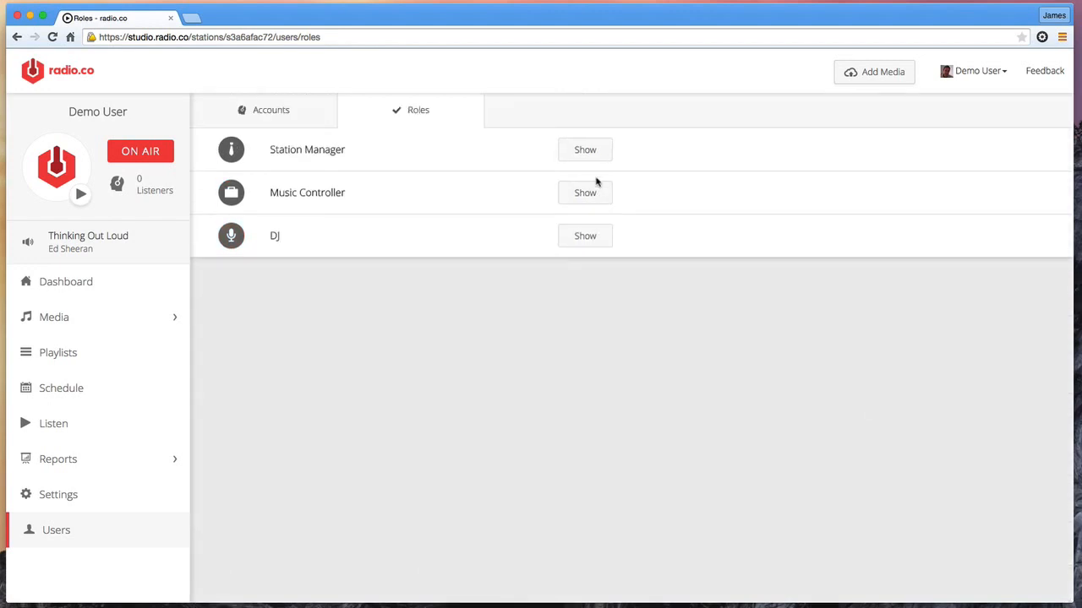
pyautogui.click(271, 110)
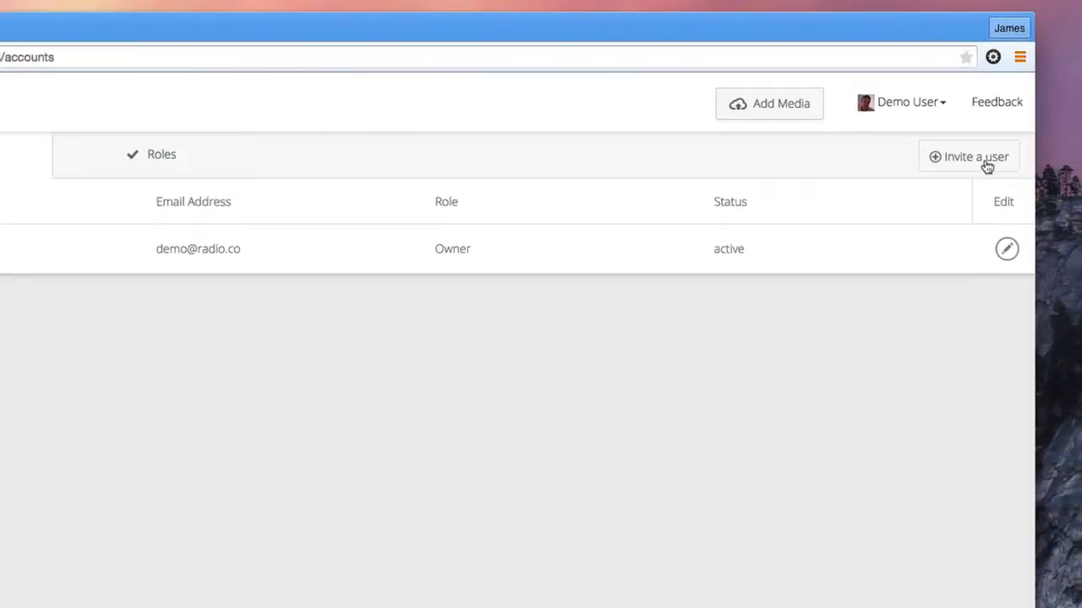
# - Invite 'Deejay Demo!' with their email and the DJ role, and send the invitation
pyautogui.click(968, 157)
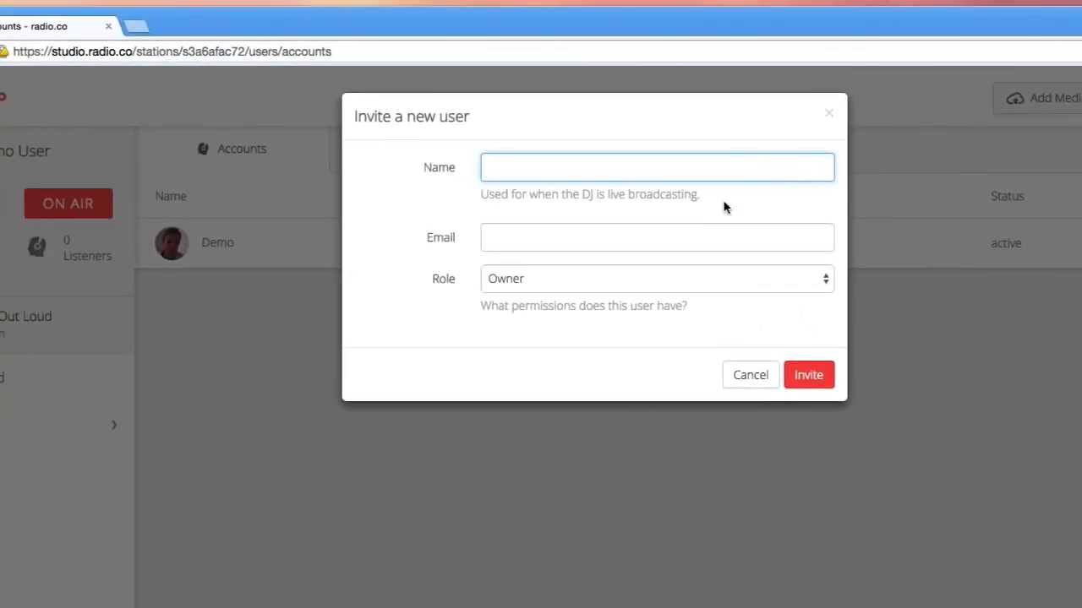
pyautogui.click(656, 167)
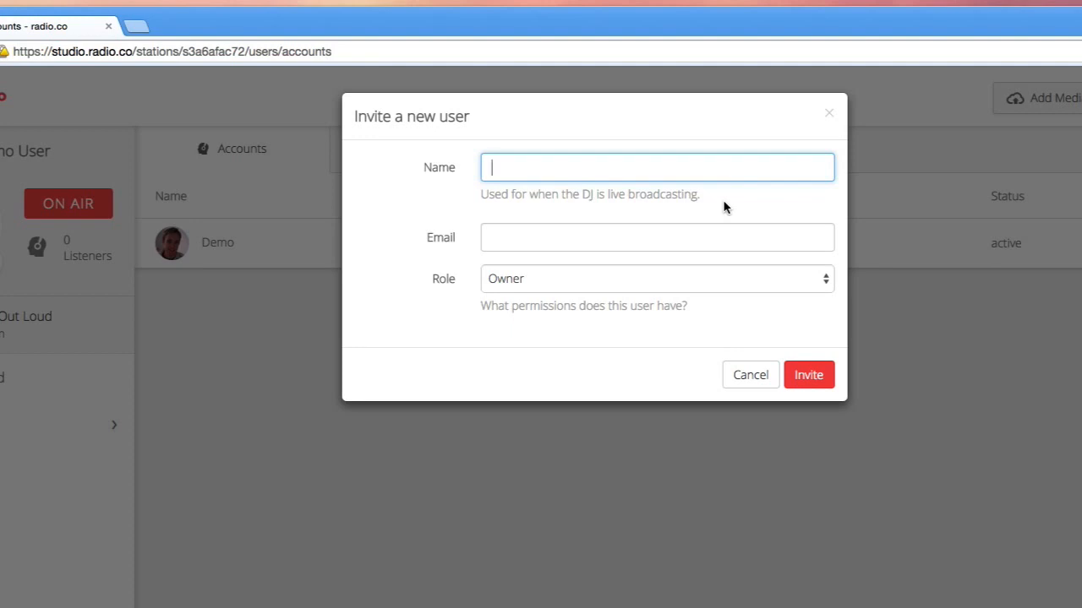
pyautogui.write('Deejay De')
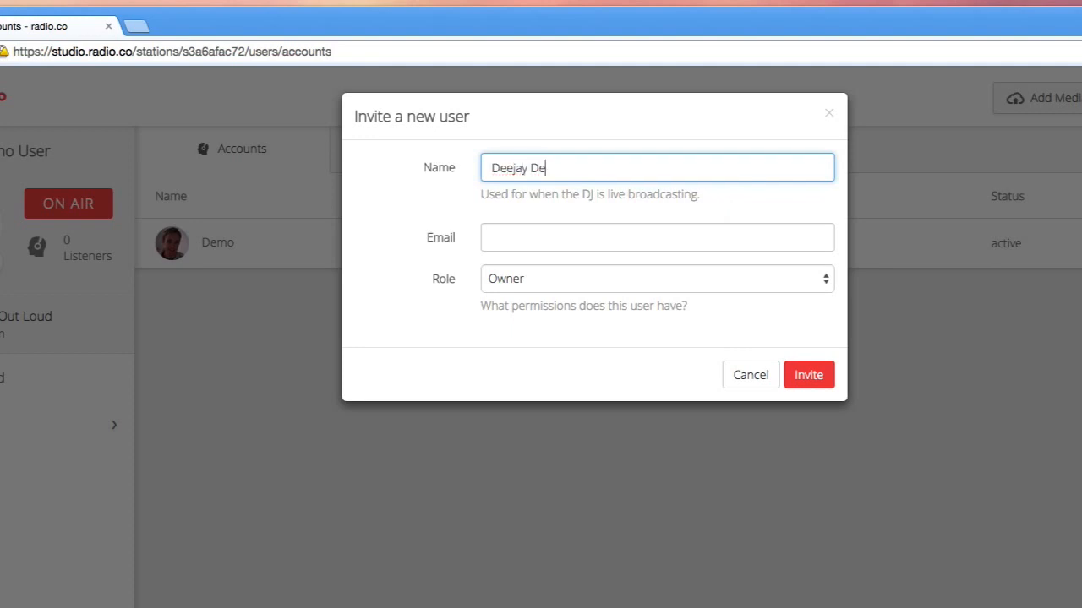
pyautogui.write('mo!')
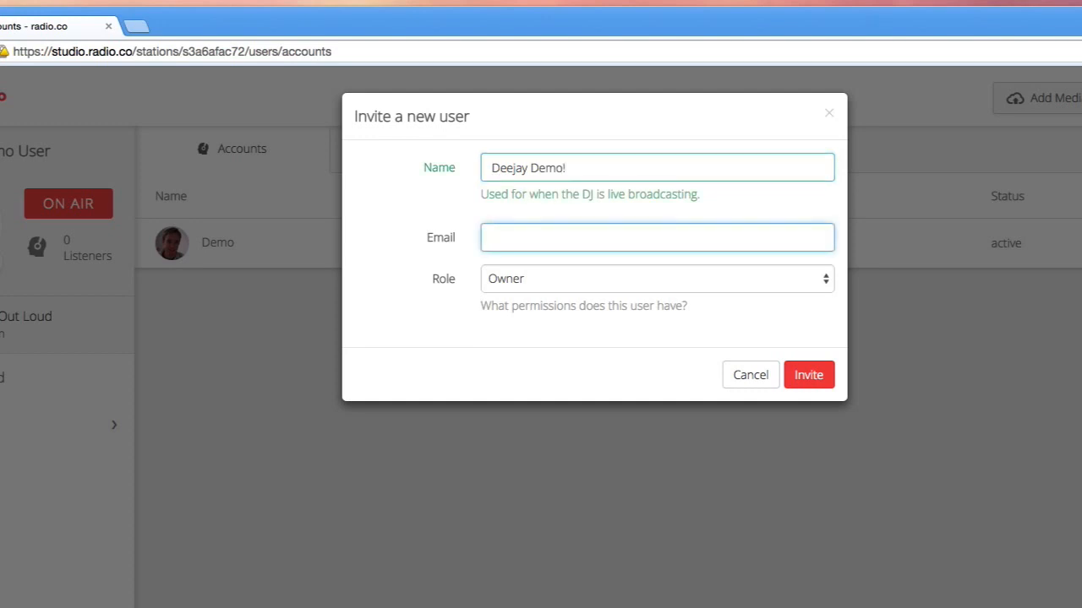
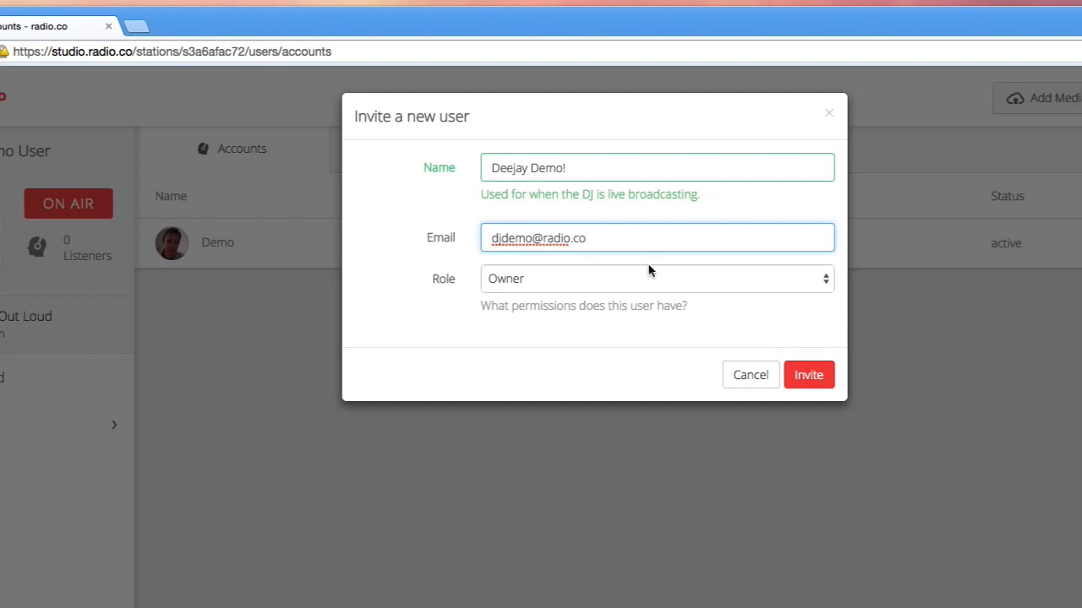
pyautogui.click(654, 278)
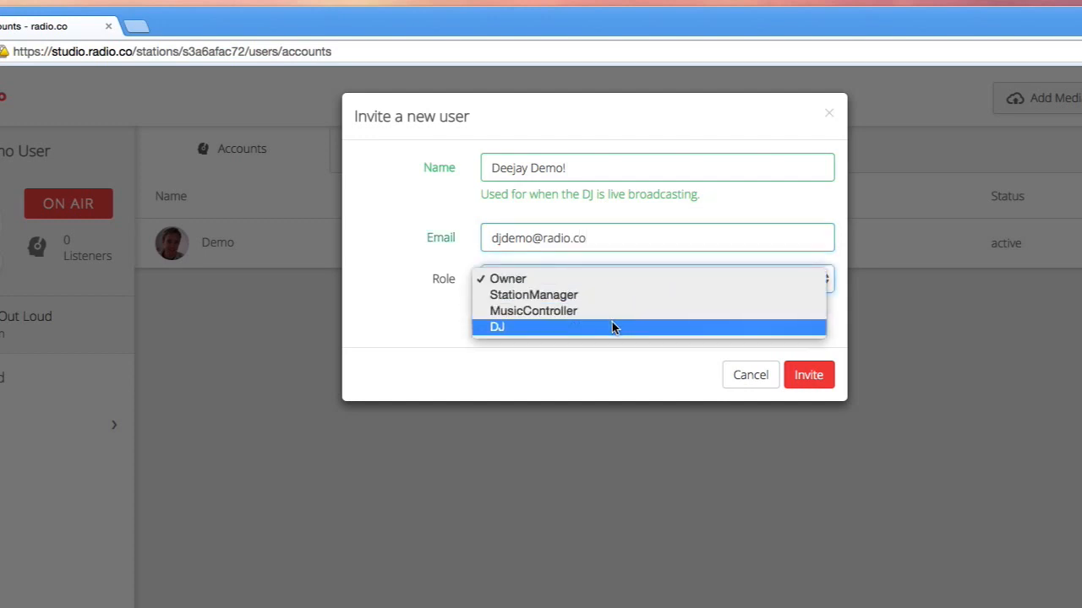
pyautogui.click(497, 327)
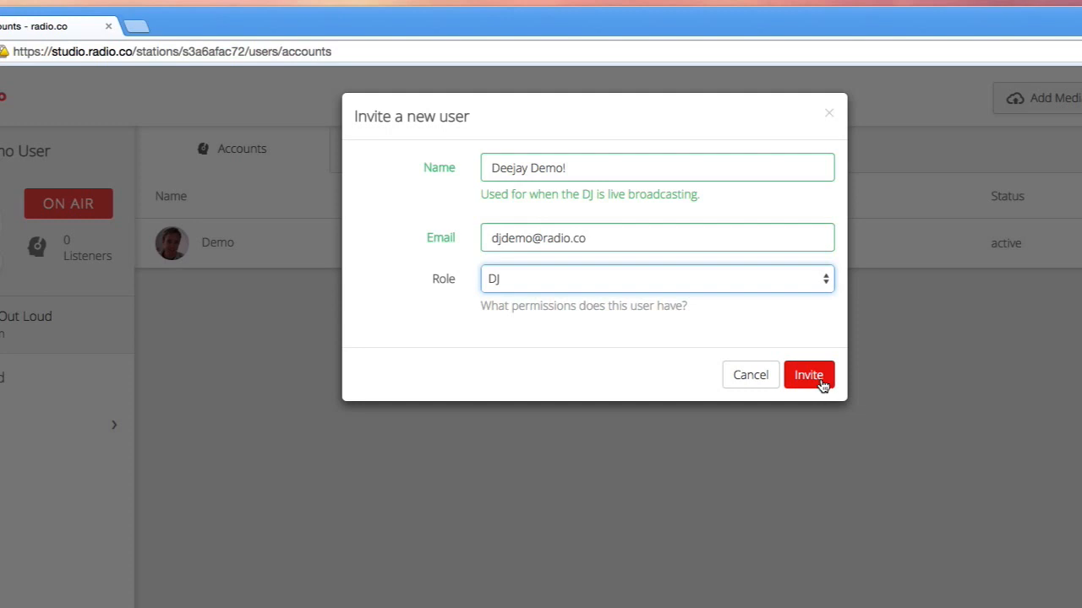
pyautogui.click(808, 374)
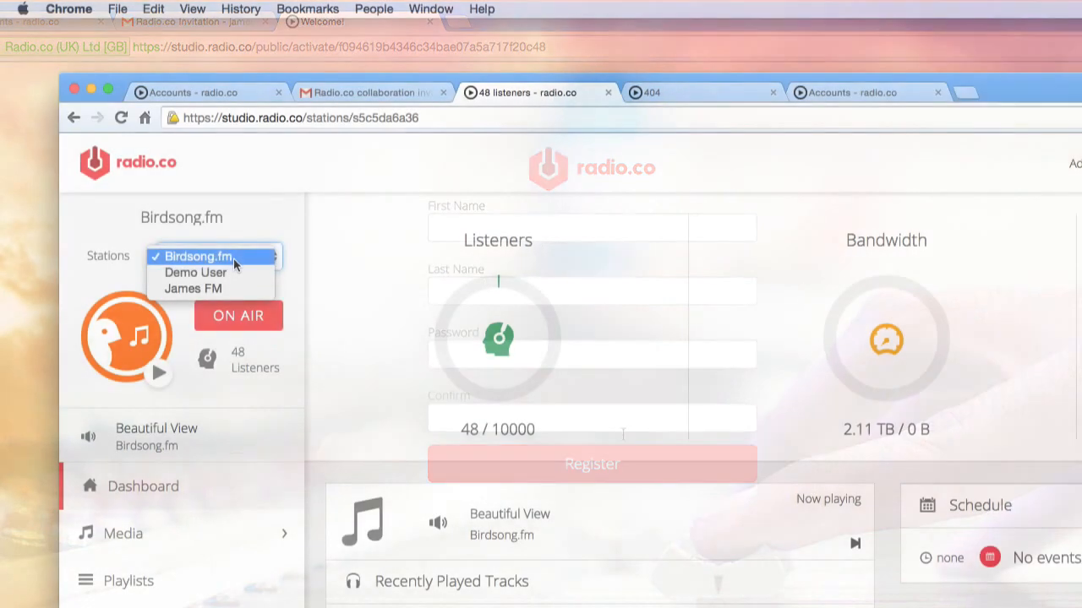
# - Switch to the Demo User station, then James FM, and reopen the station list
pyautogui.click(195, 256)
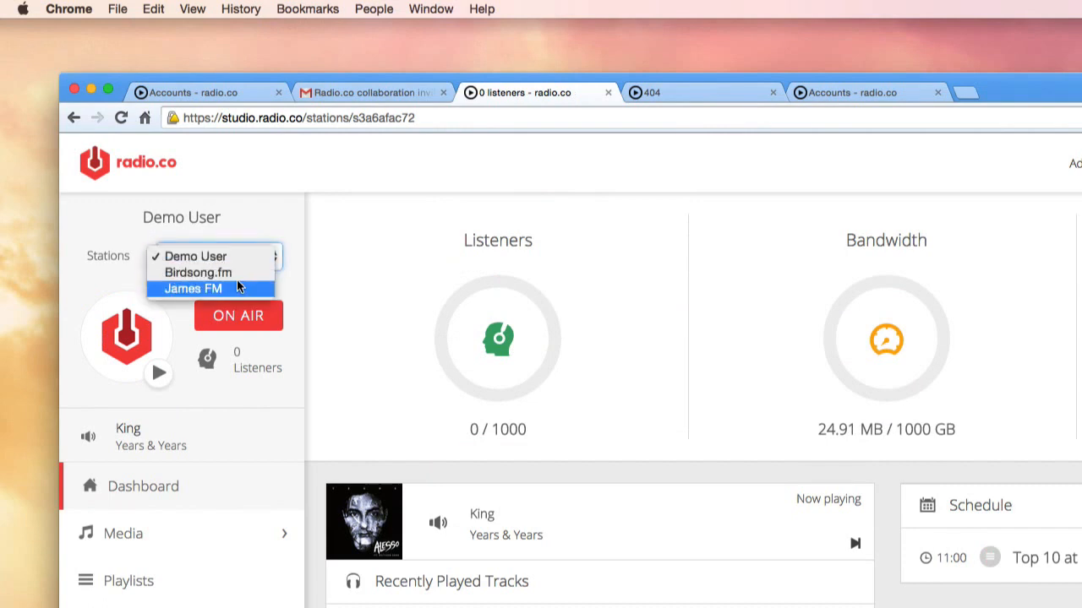
pyautogui.click(193, 288)
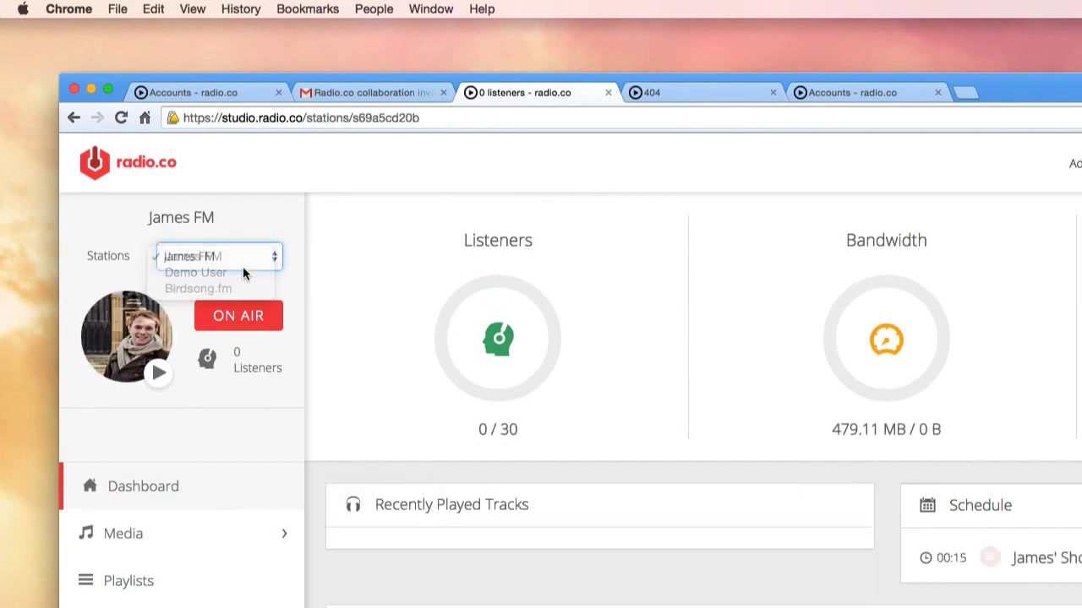
pyautogui.click(195, 272)
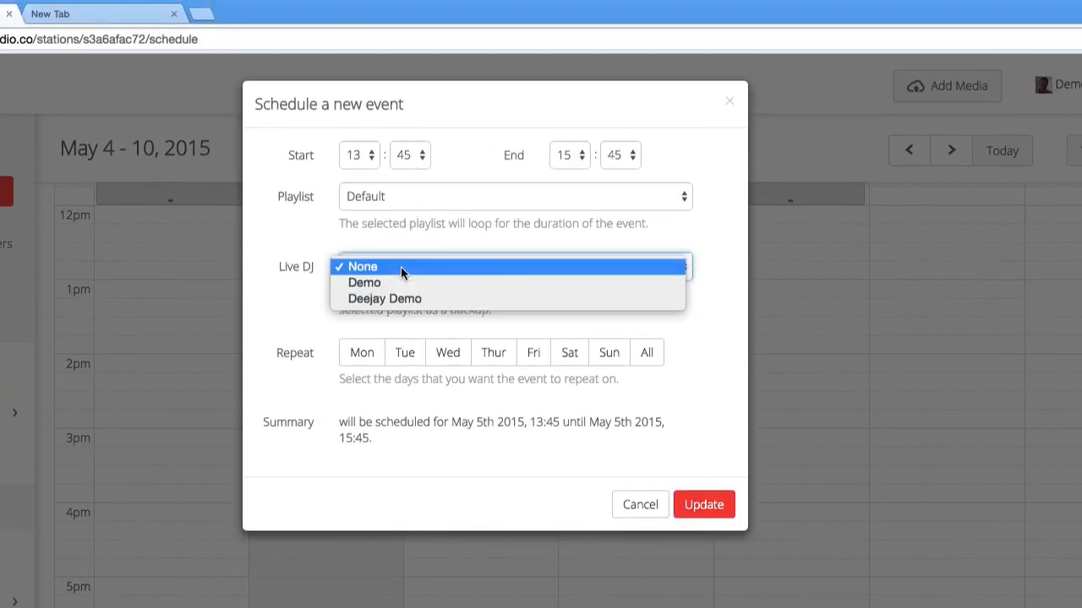
# - Set Deejay Demo as live DJ for the May 5th 13:45–15:45 event and save
pyautogui.click(384, 299)
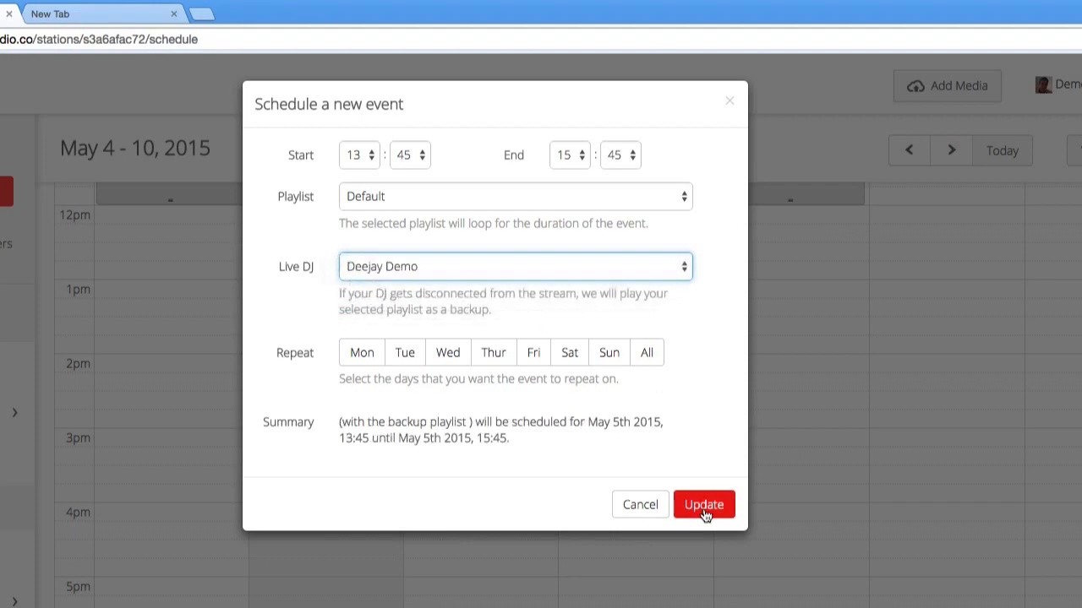
pyautogui.click(704, 505)
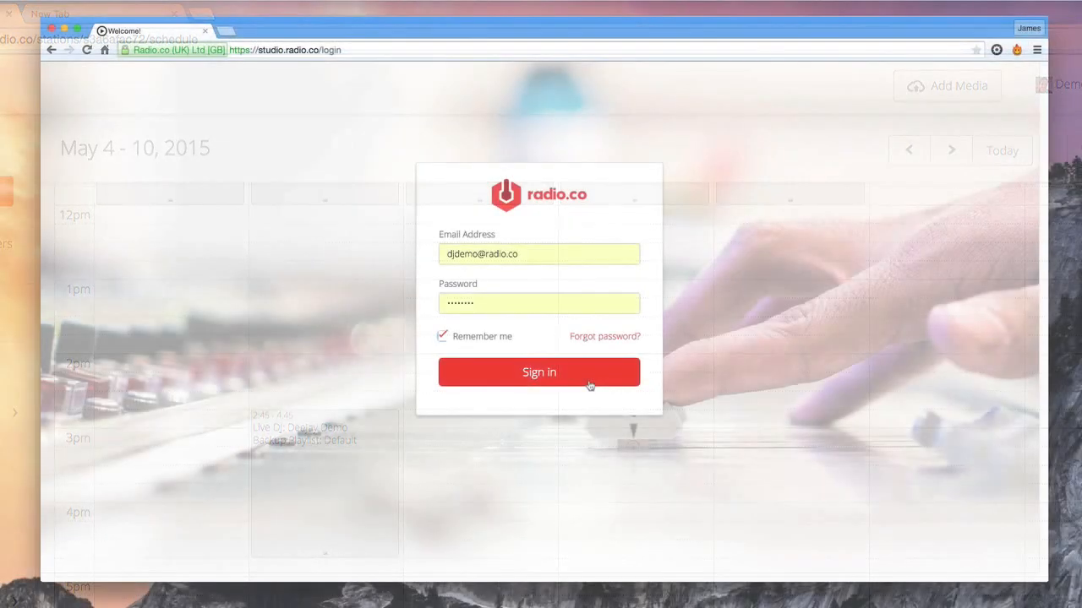
# - Sign in to radio.co with the DJ's email and password
pyautogui.click(538, 372)
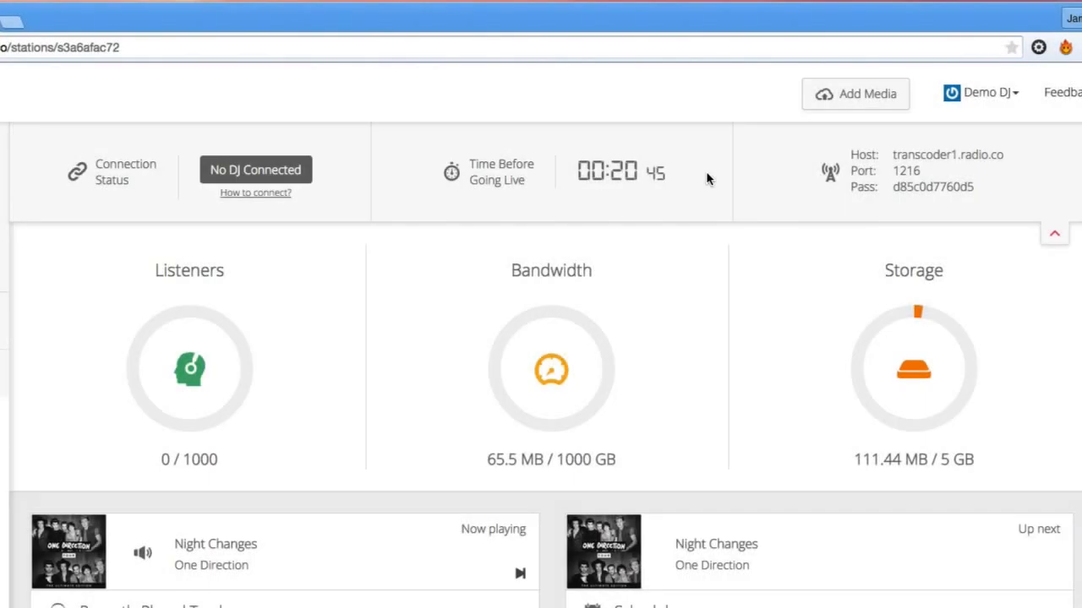
pyautogui.moveTo(706, 309)
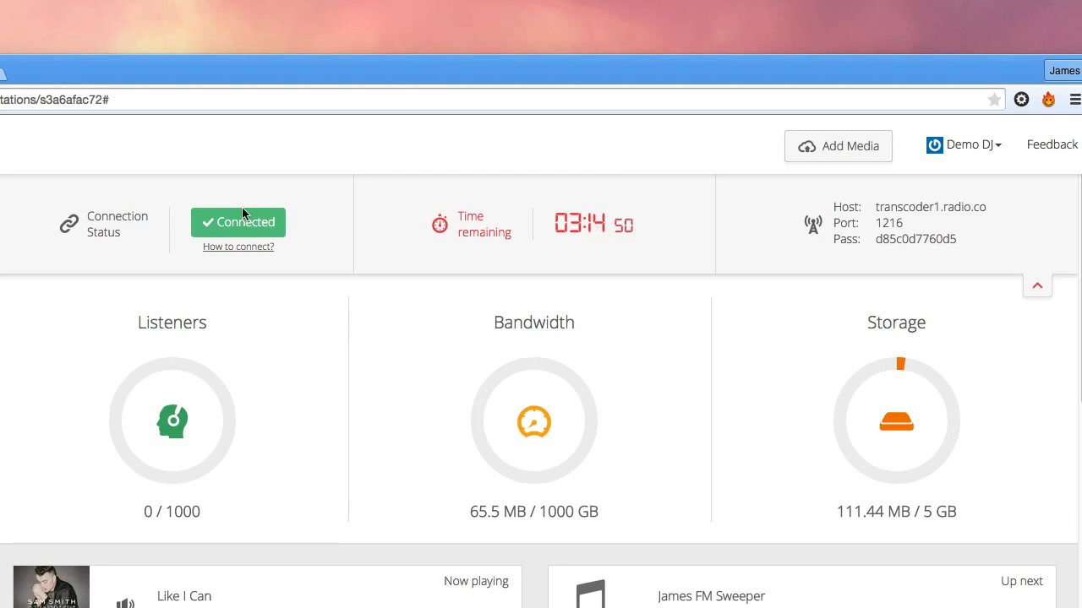
pyautogui.moveTo(389, 212)
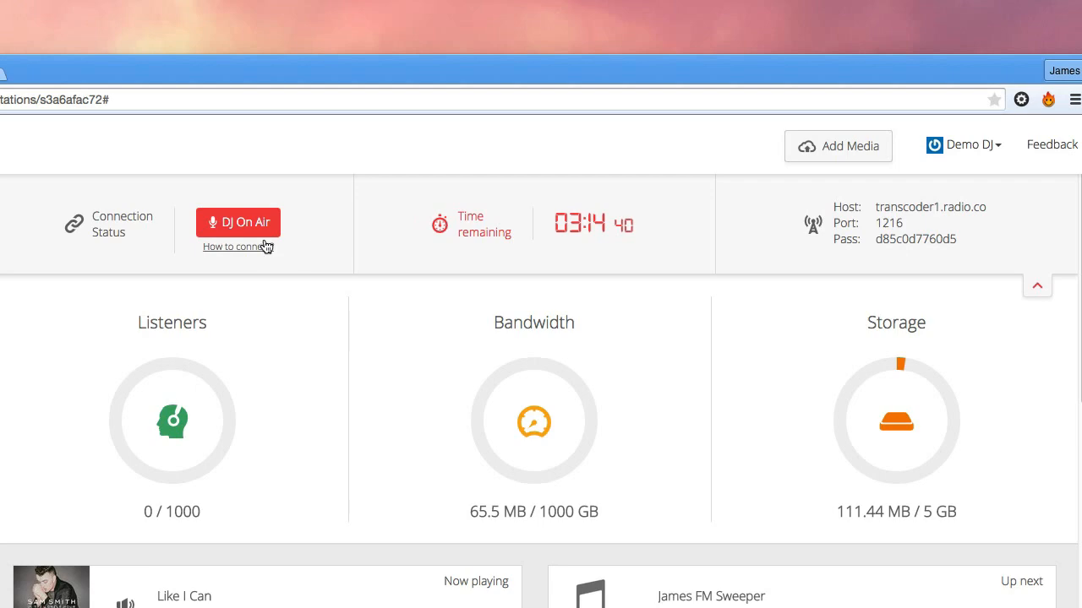
pyautogui.moveTo(826, 192)
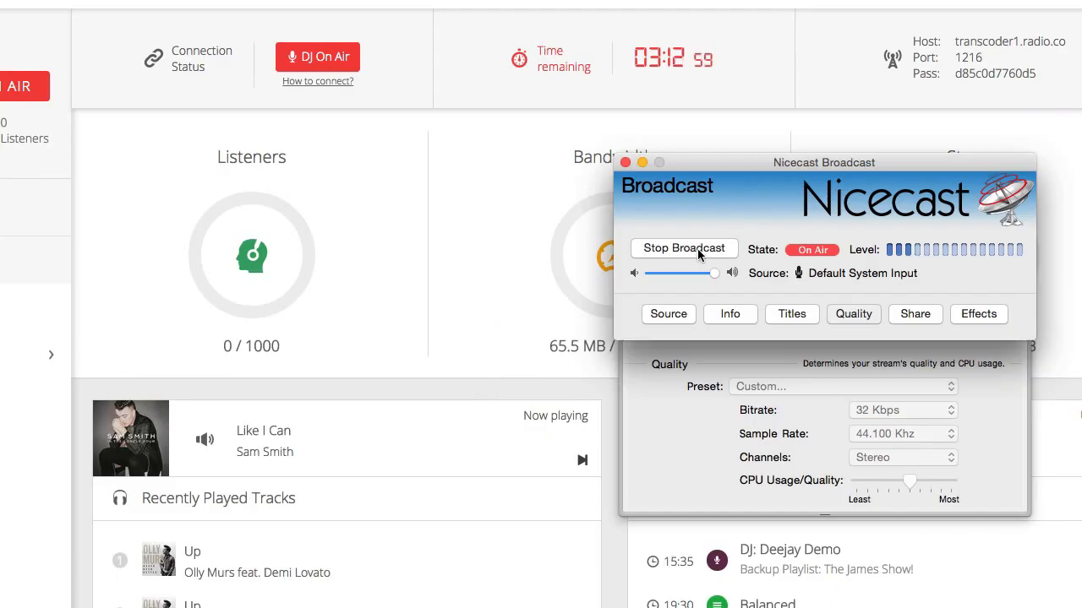
# - Stop the Nicecast broadcast, then start broadcasting to the station again
pyautogui.click(684, 248)
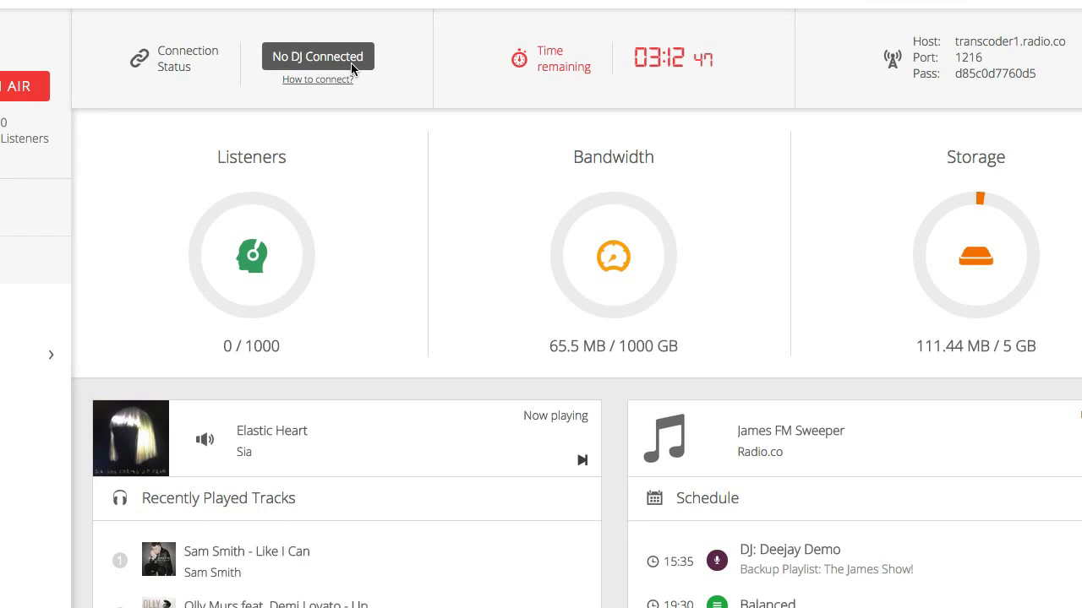
pyautogui.moveTo(334, 46)
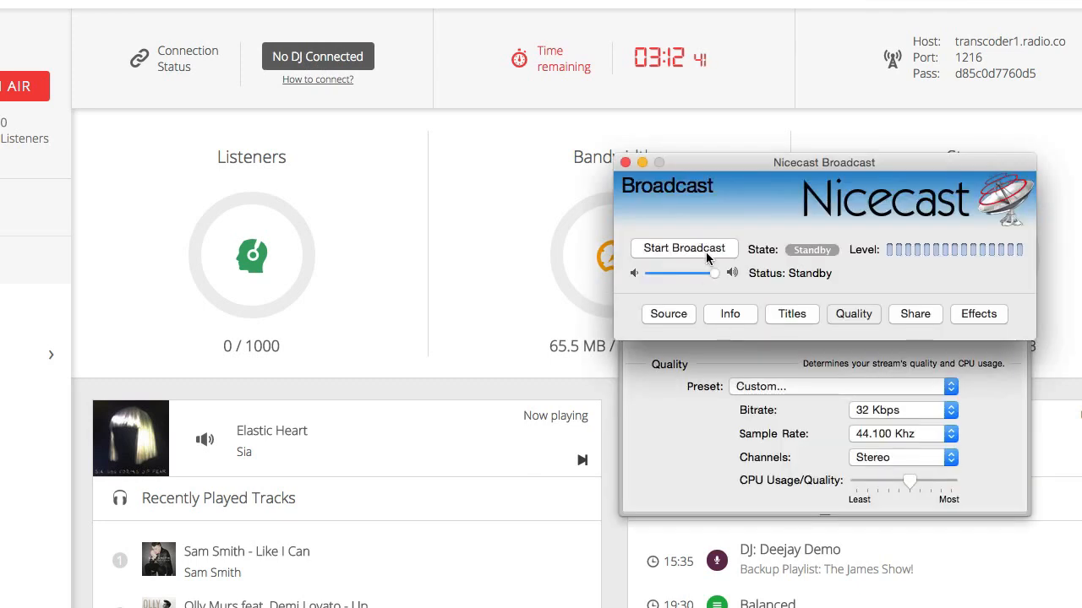
pyautogui.click(684, 248)
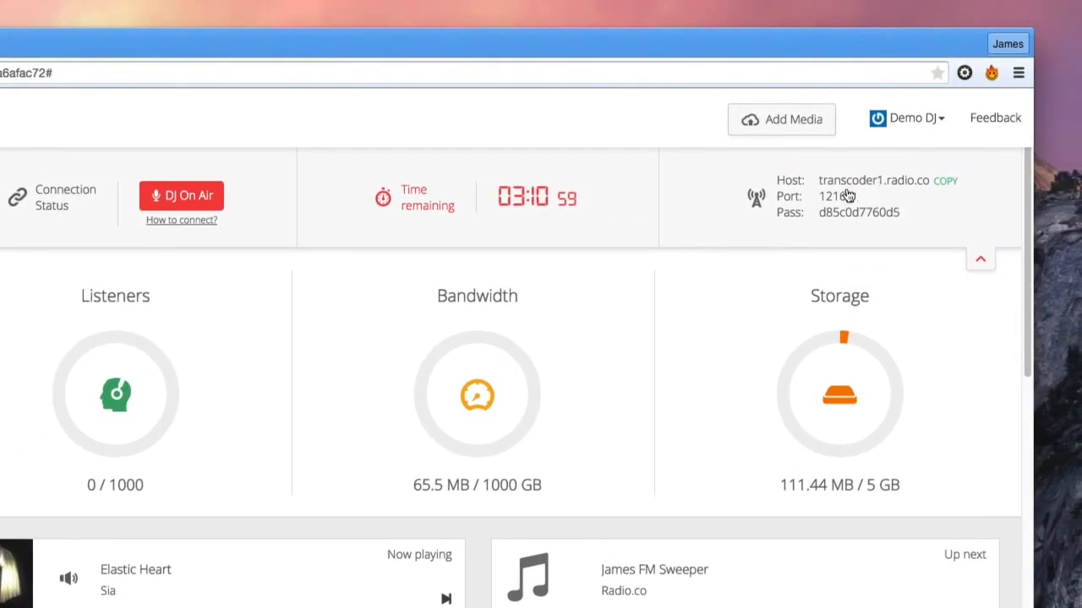
pyautogui.moveTo(843, 212)
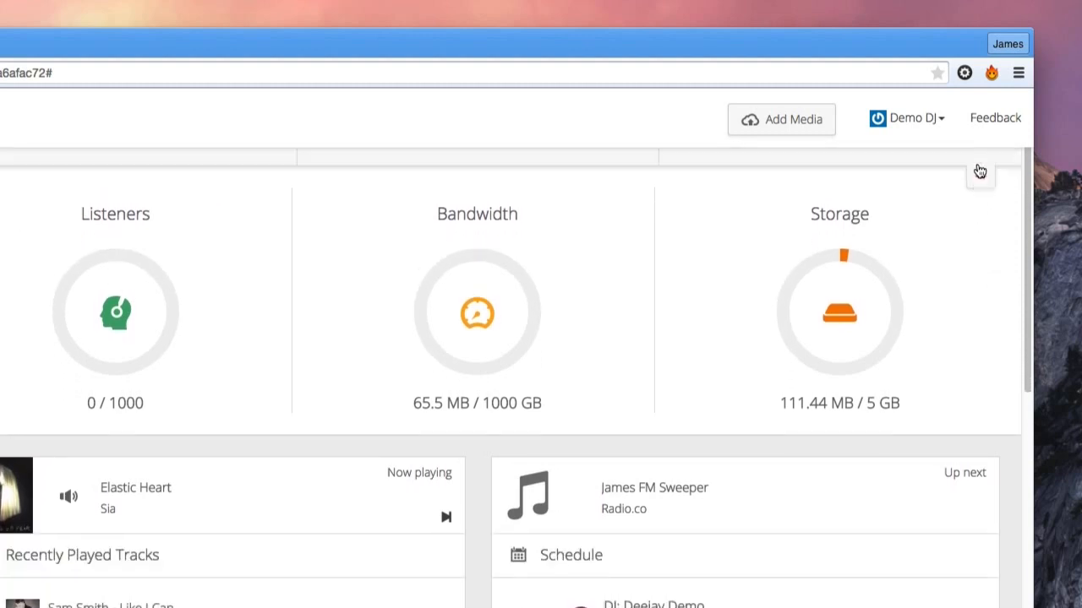
pyautogui.click(979, 171)
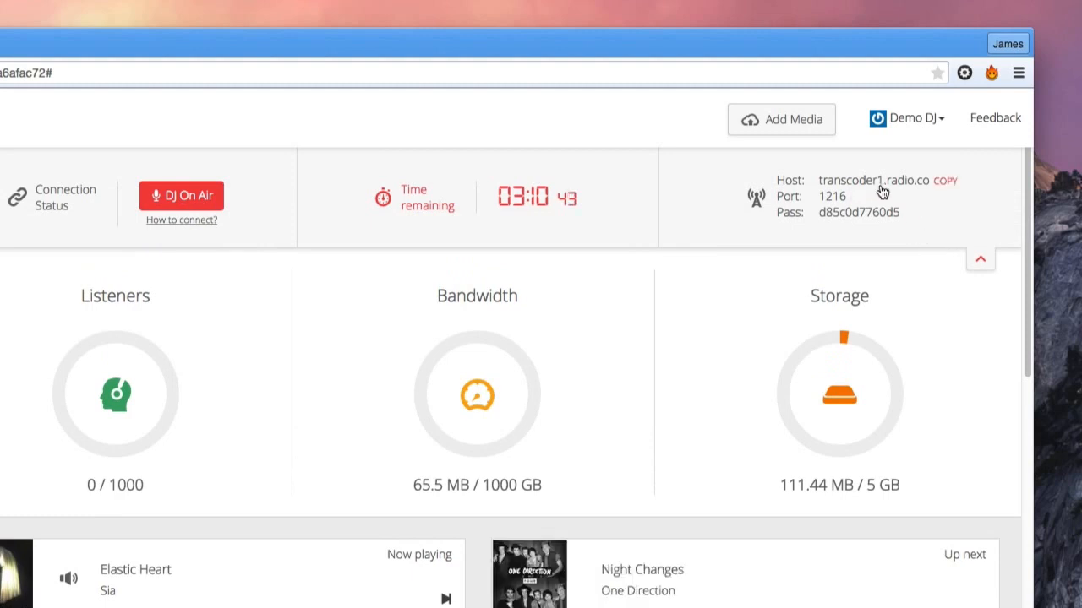
pyautogui.moveTo(833, 213)
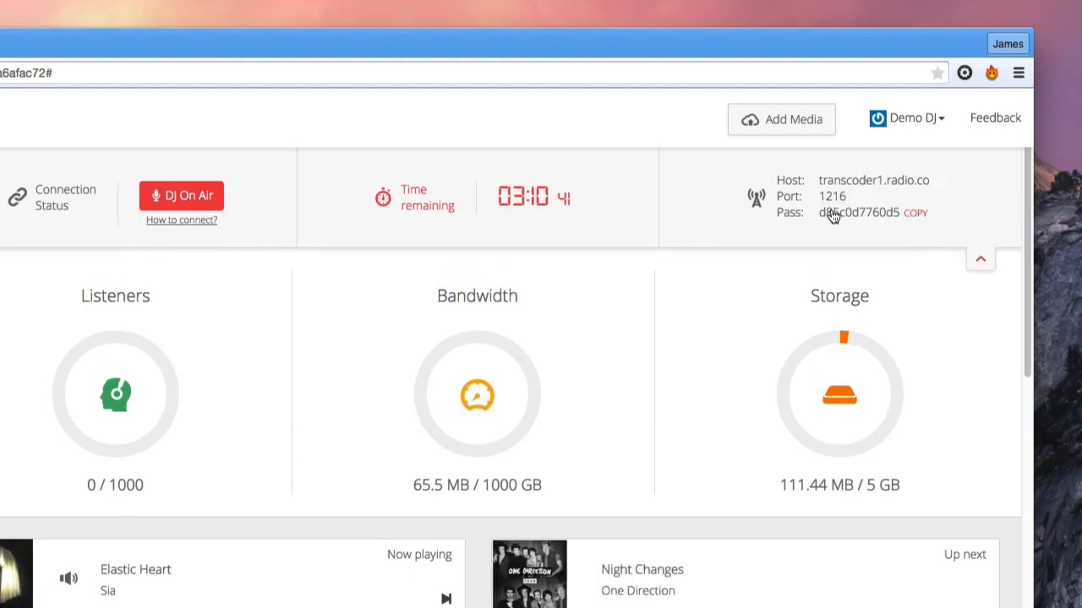